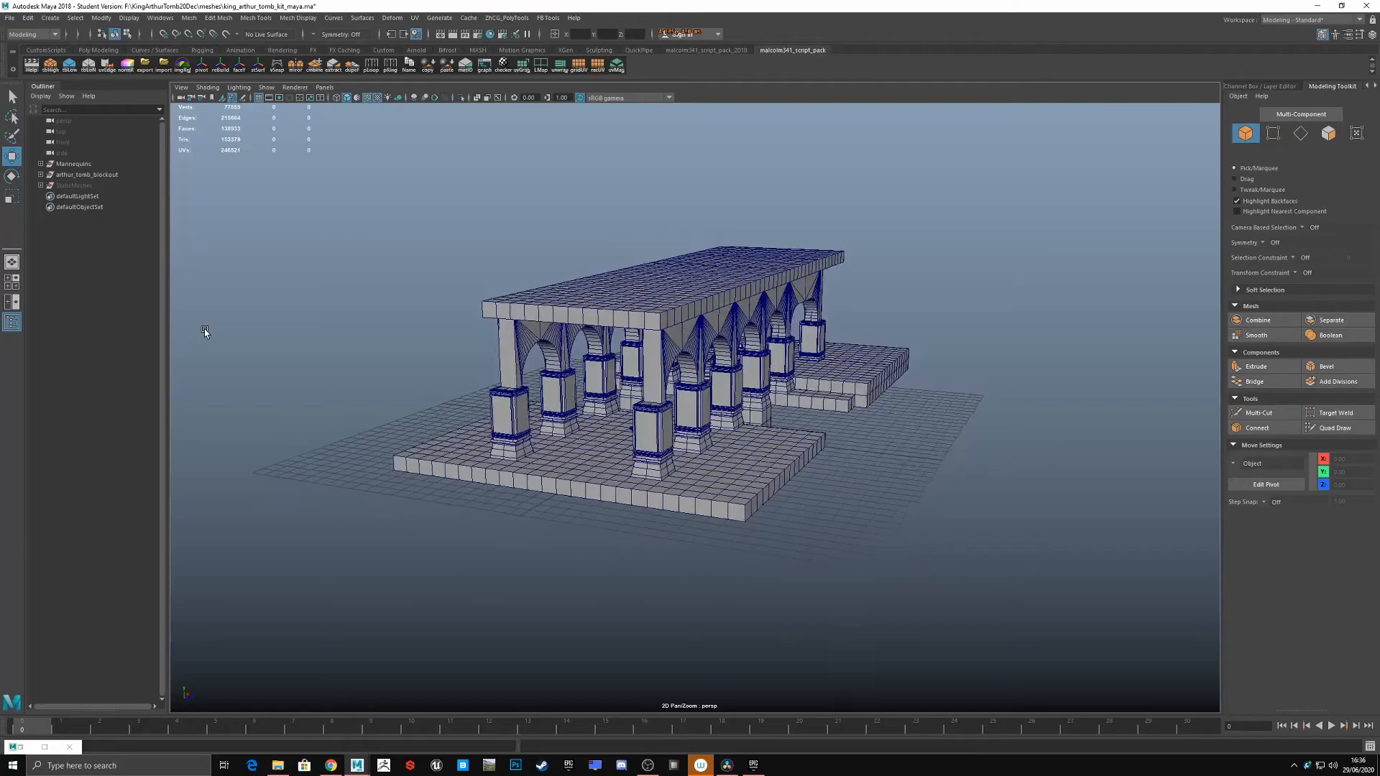
# - Select BP_GodRay3 and scroll its God Ray properties in the Details panel, then toggle fullscreen
pyautogui.click(253, 765)
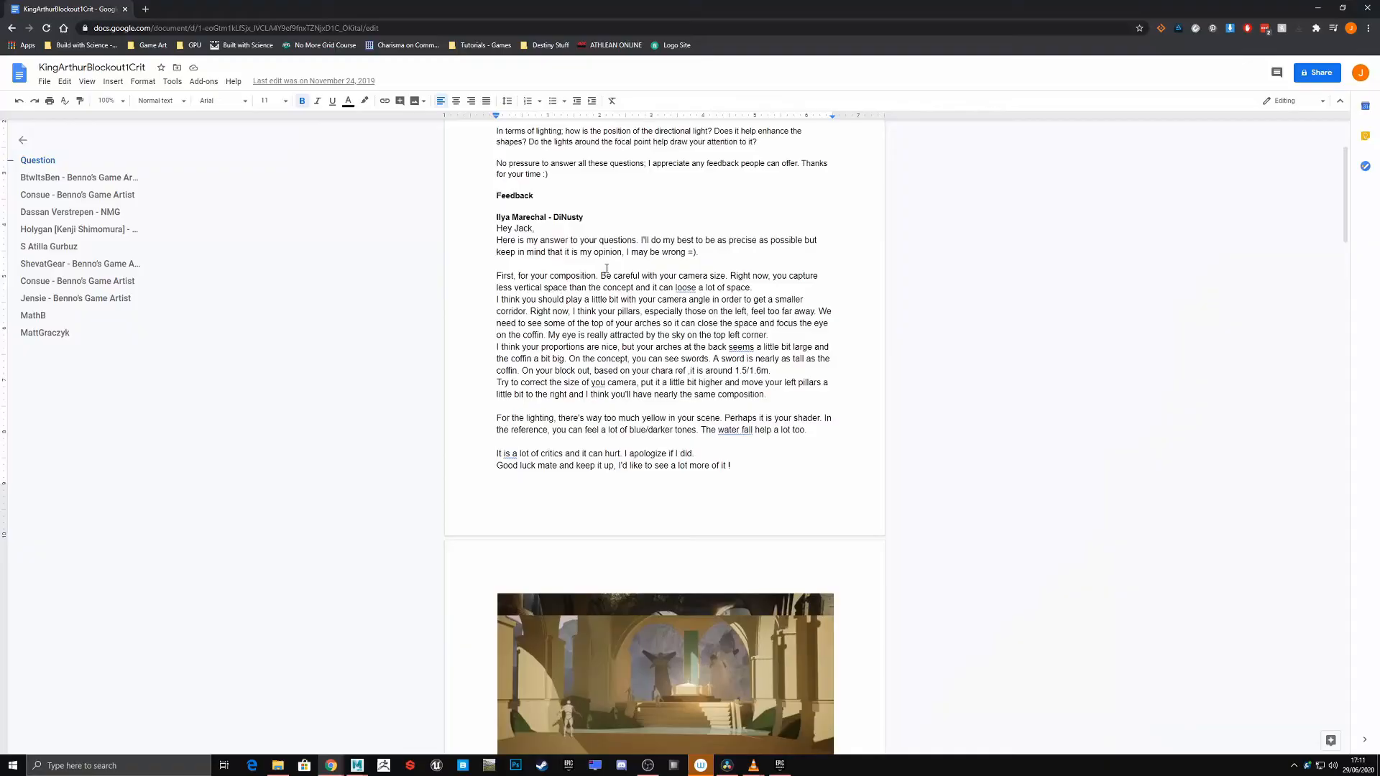
pyautogui.scroll(-3)
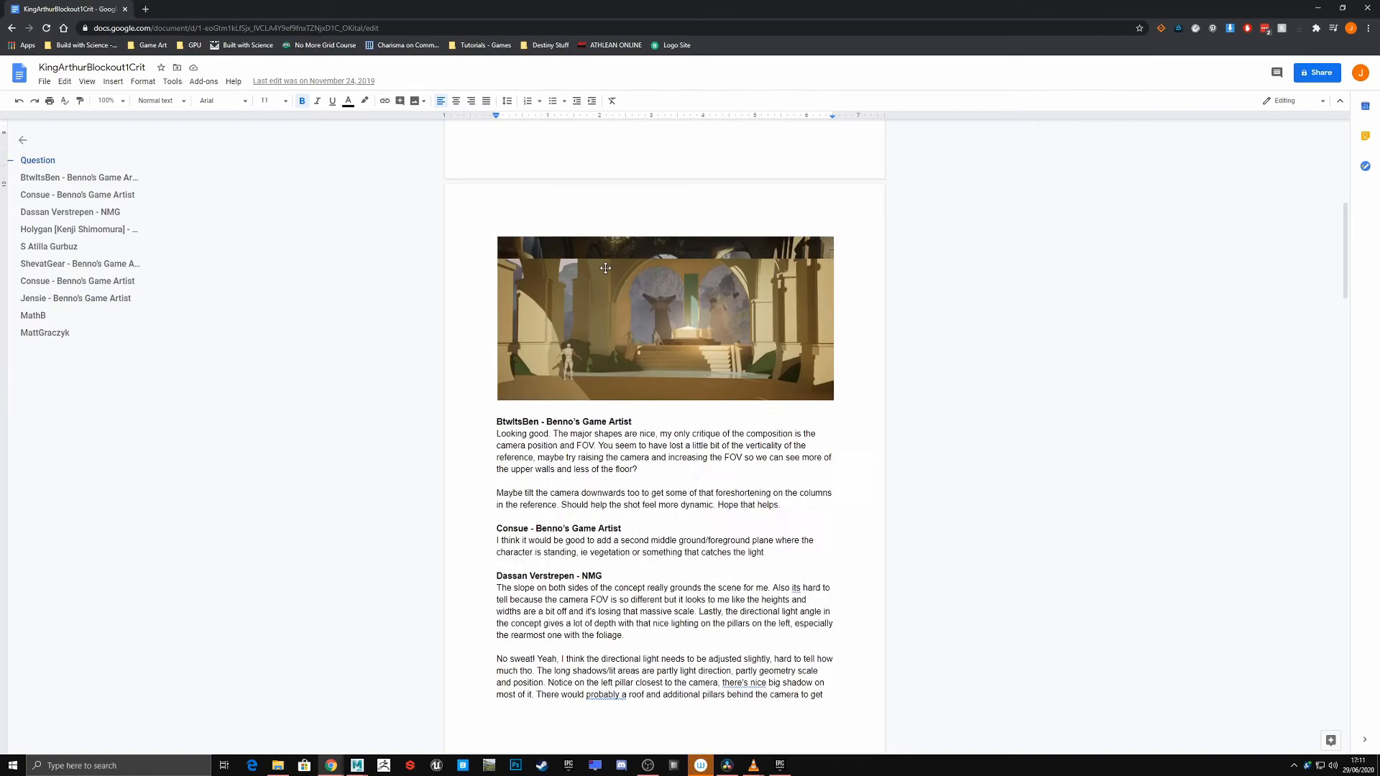
pyautogui.scroll(-3)
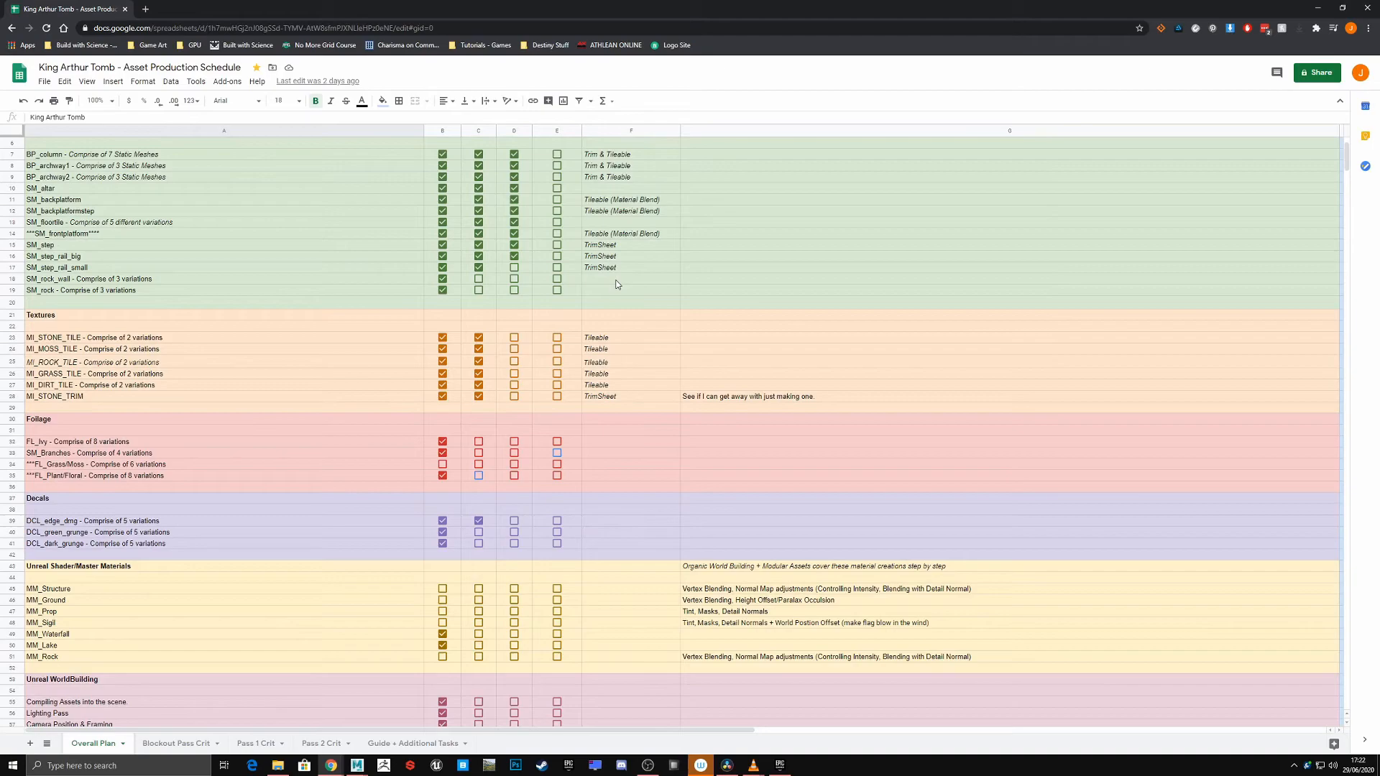
pyautogui.scroll(-3)
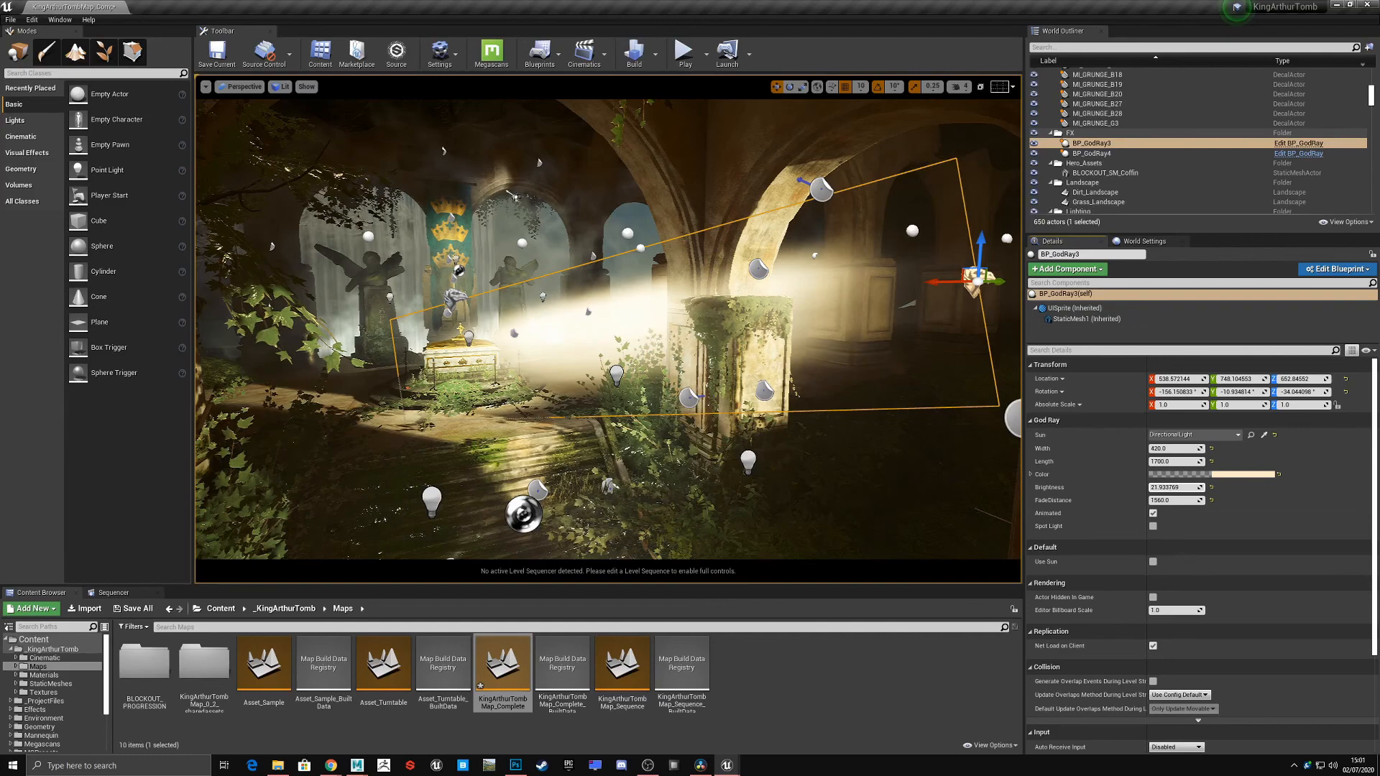
pyautogui.press('F11')
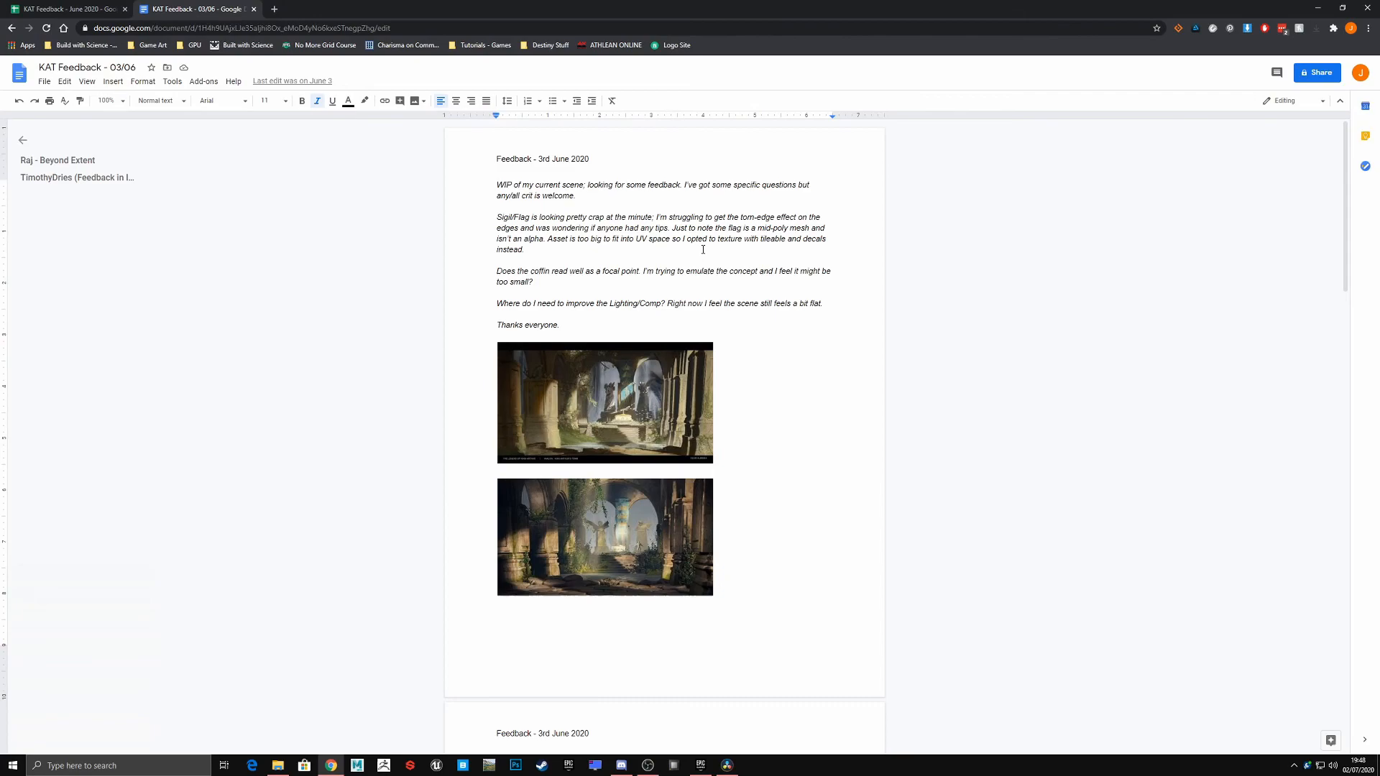
# - Scroll through the KAT Feedback - 03/06 doc and its two scene screenshots
pyautogui.scroll(-3)
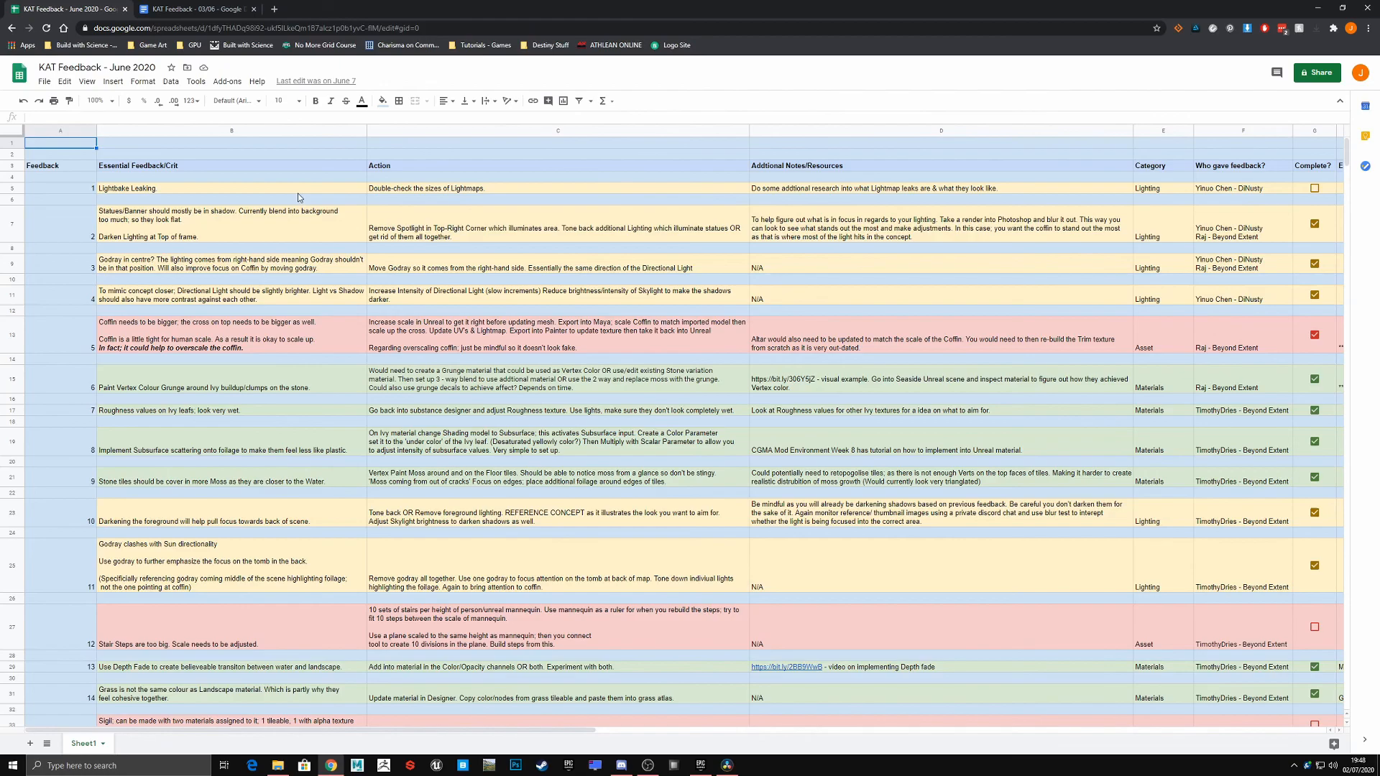
# - Scroll the KAT Feedback - June 2020 sheet's critiques, actions and completion checkboxes
pyautogui.scroll(-3)
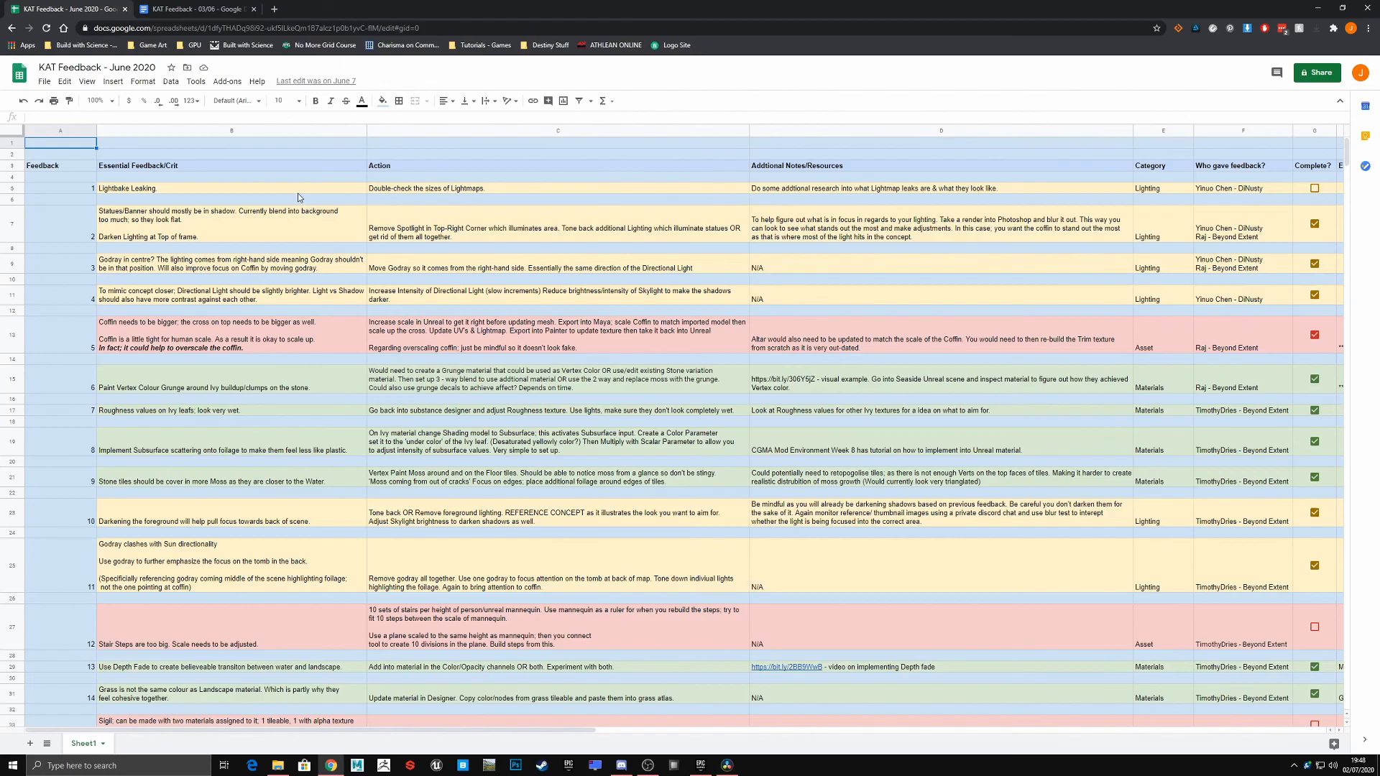